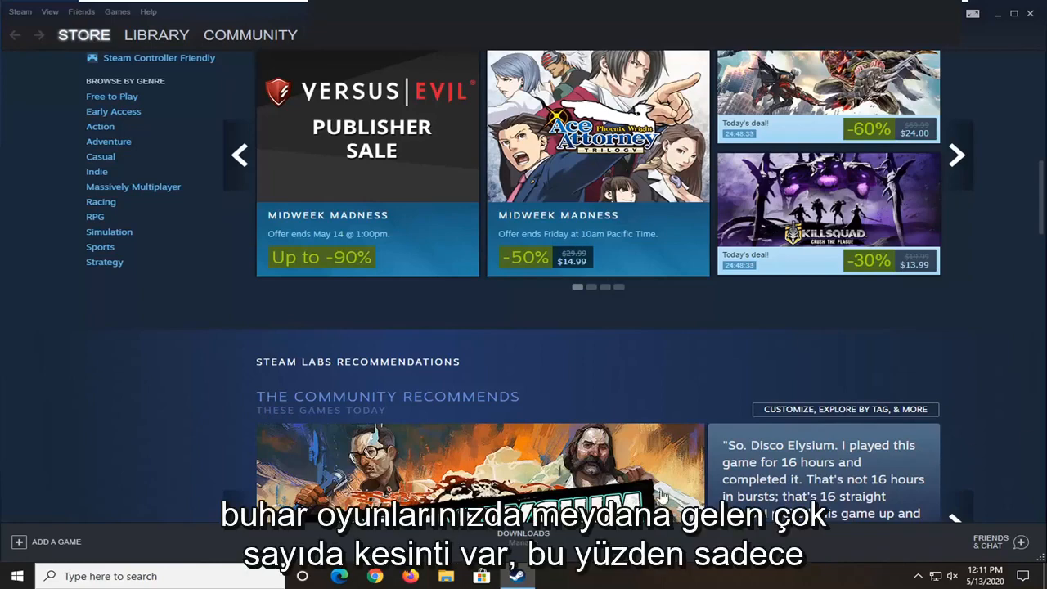
mouse_move(159, 350)
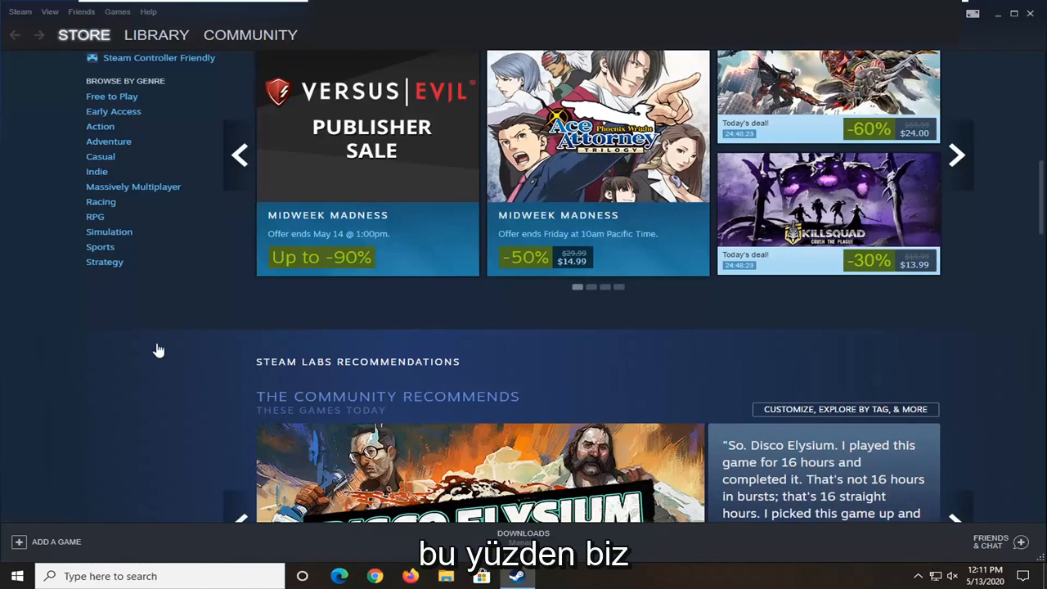
mouse_move(141, 352)
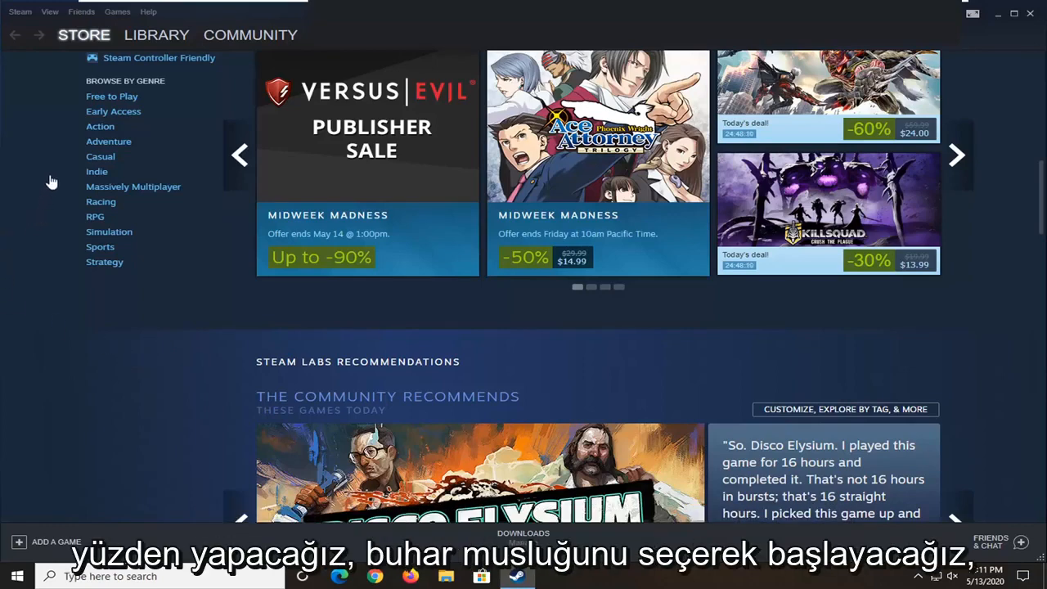
Open Steam's Settings window from the Steam menu.
left_click(19, 12)
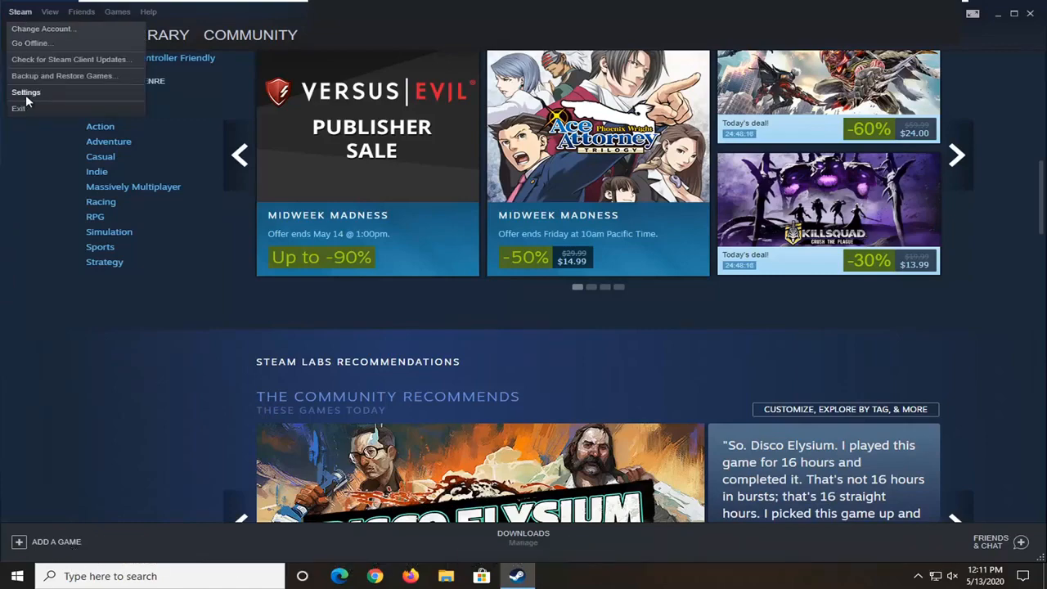
left_click(26, 91)
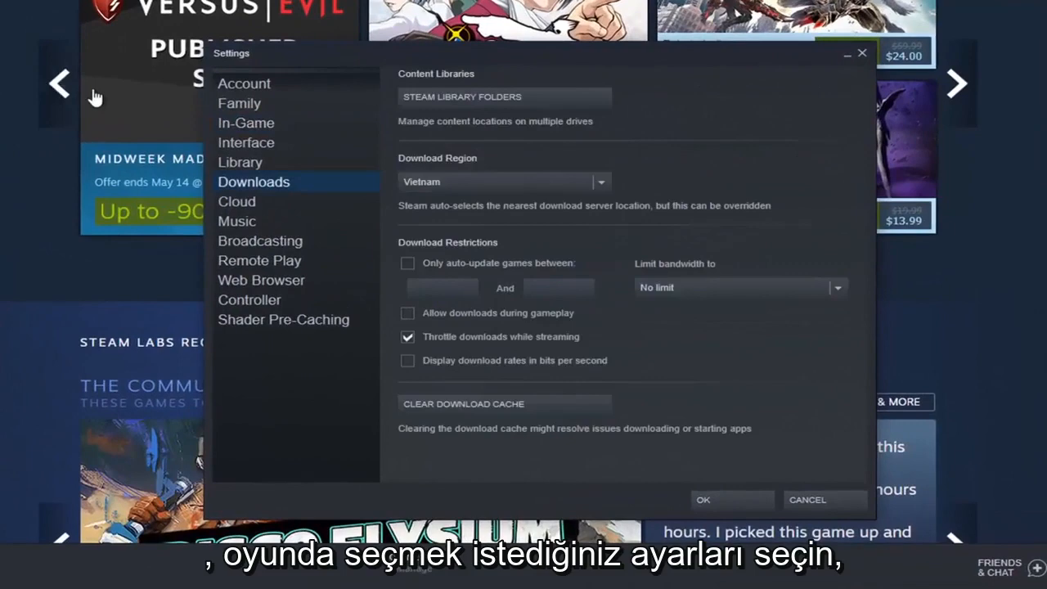
Set In-Game server browser max pings per minute to 1000 and confirm with OK.
left_click(247, 123)
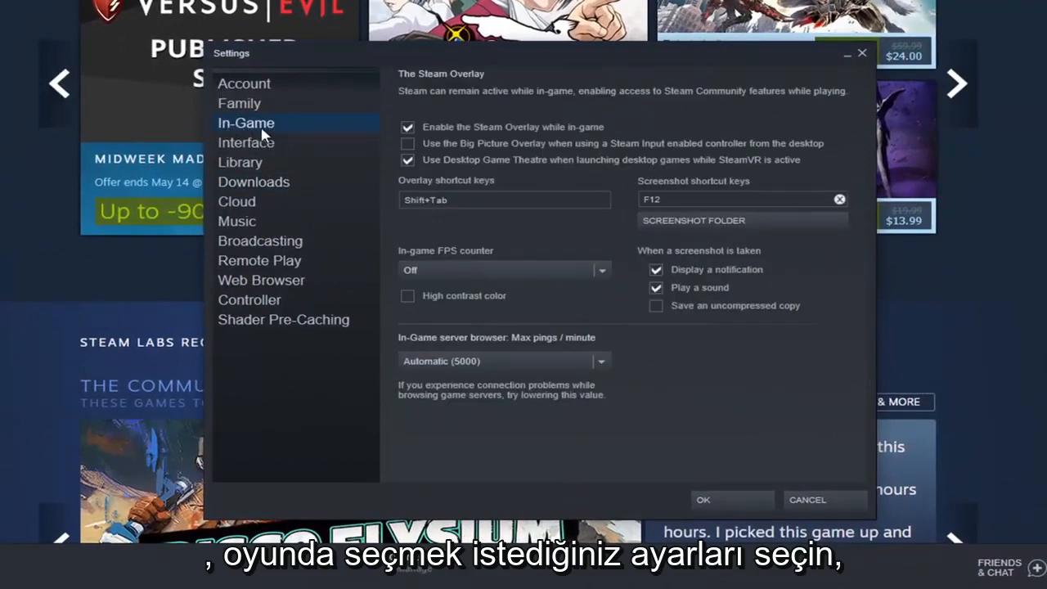
mouse_move(466, 357)
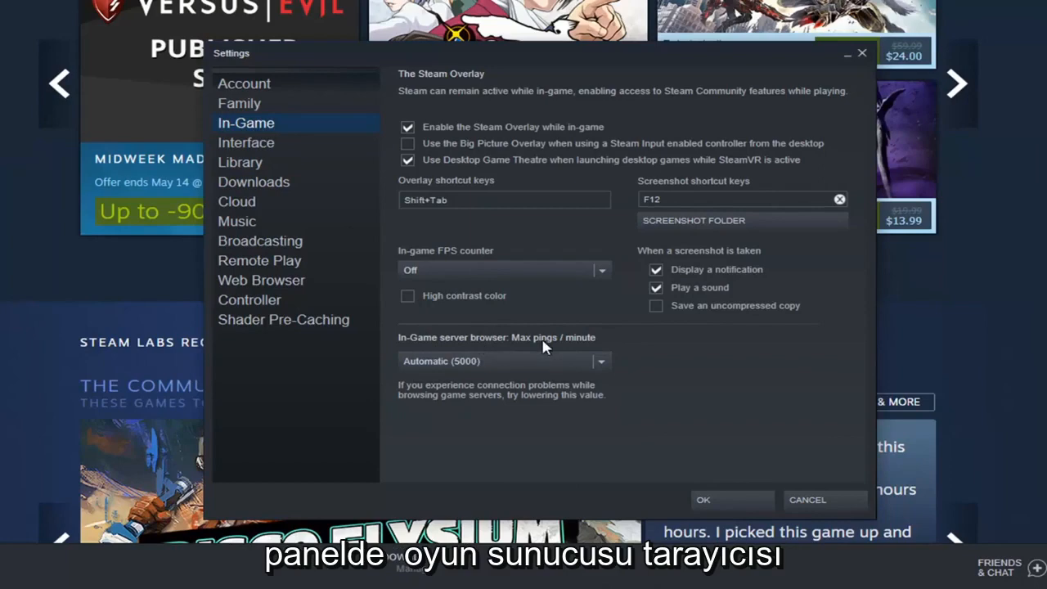
mouse_move(608, 370)
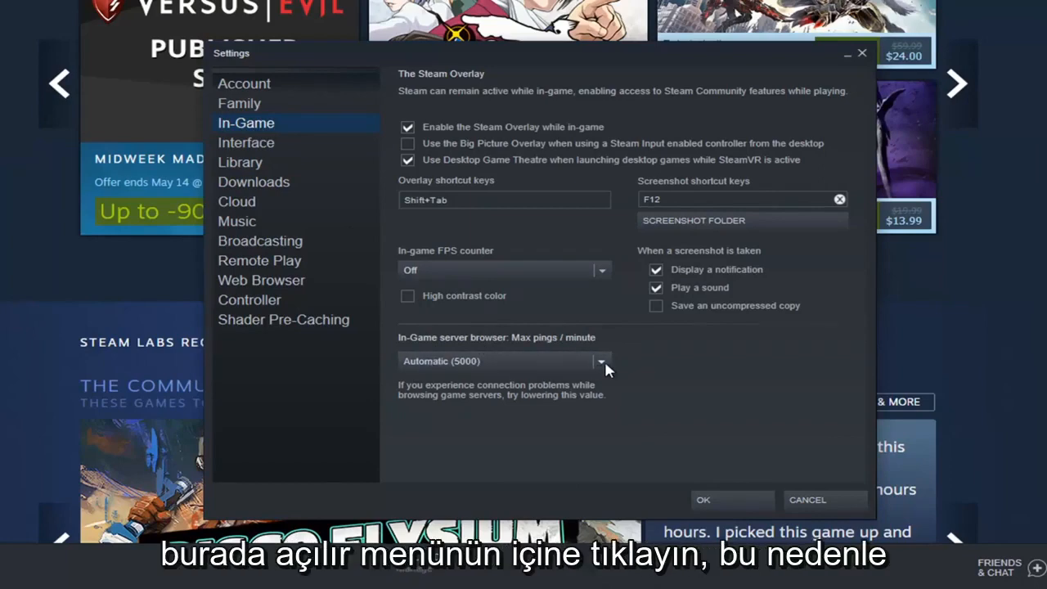
left_click(602, 361)
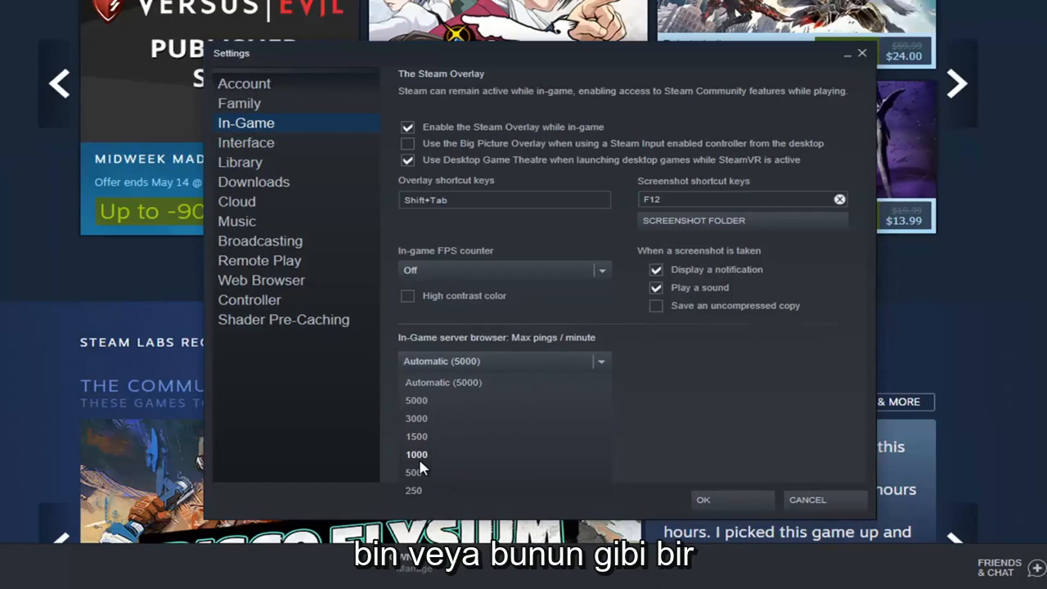
left_click(416, 454)
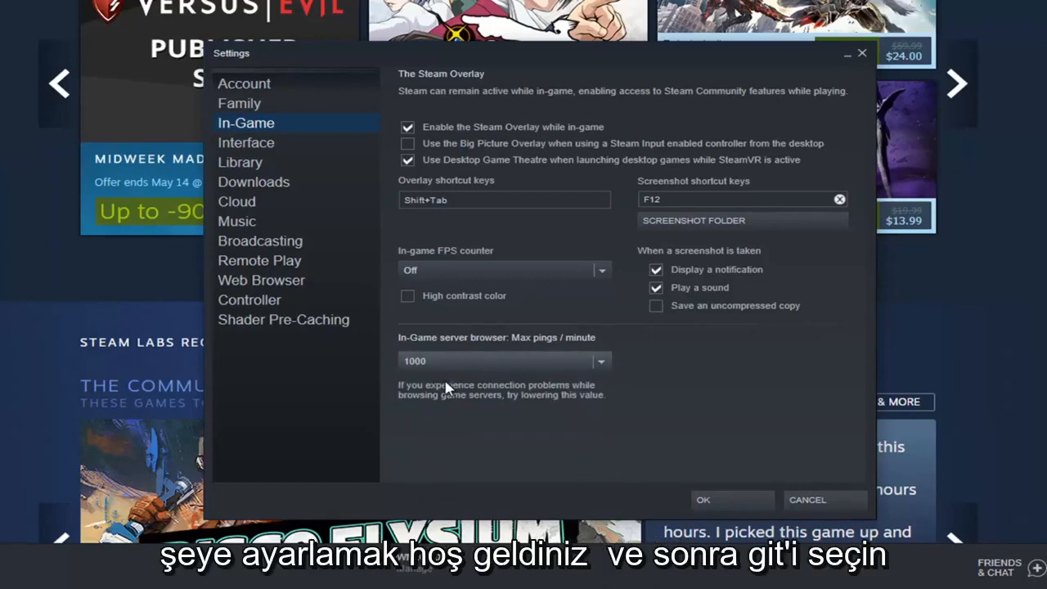
left_click(733, 500)
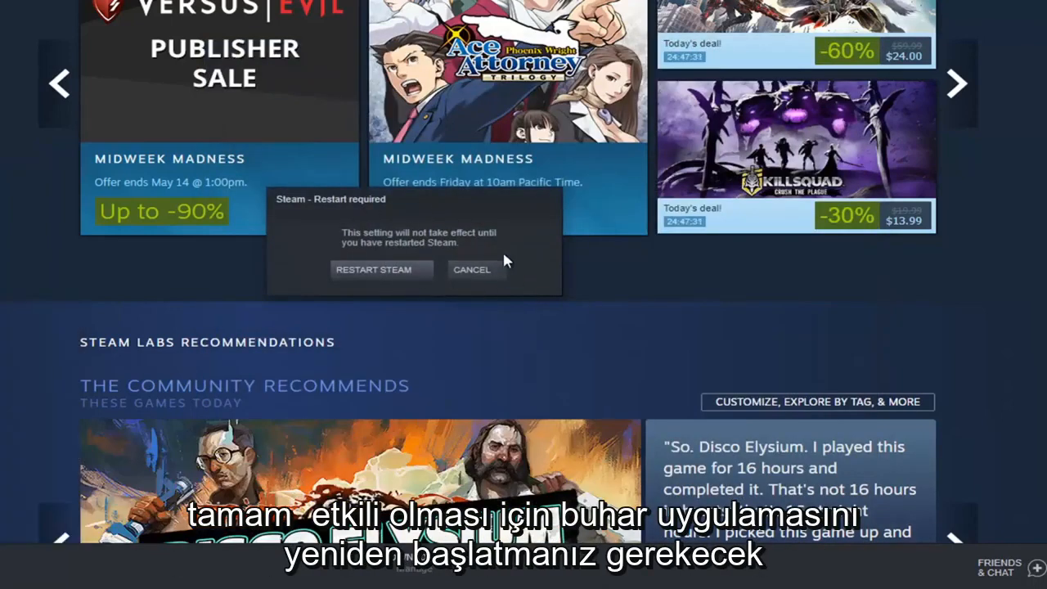